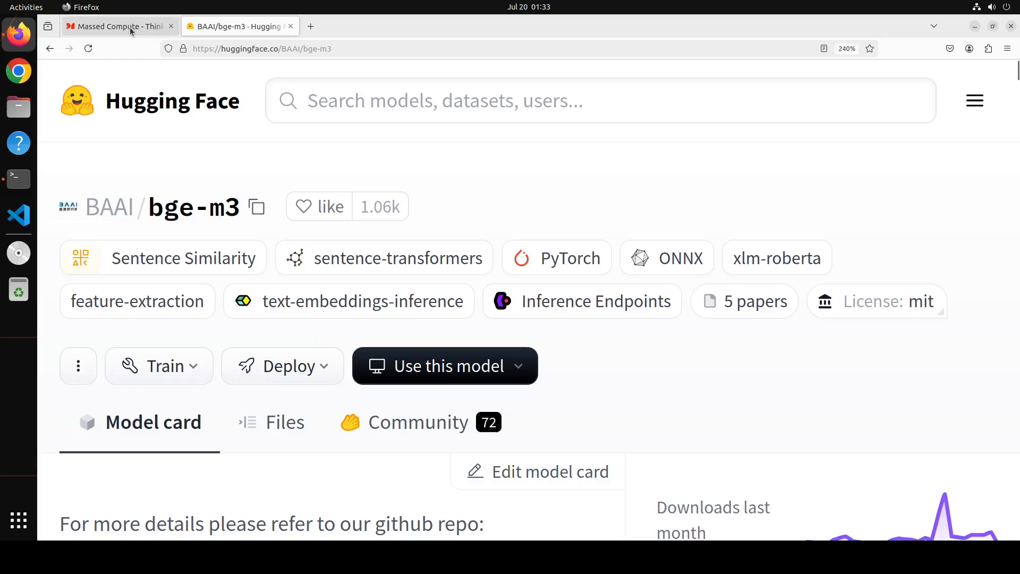
Switch the browser to the Massed Compute homepage tab
click(119, 25)
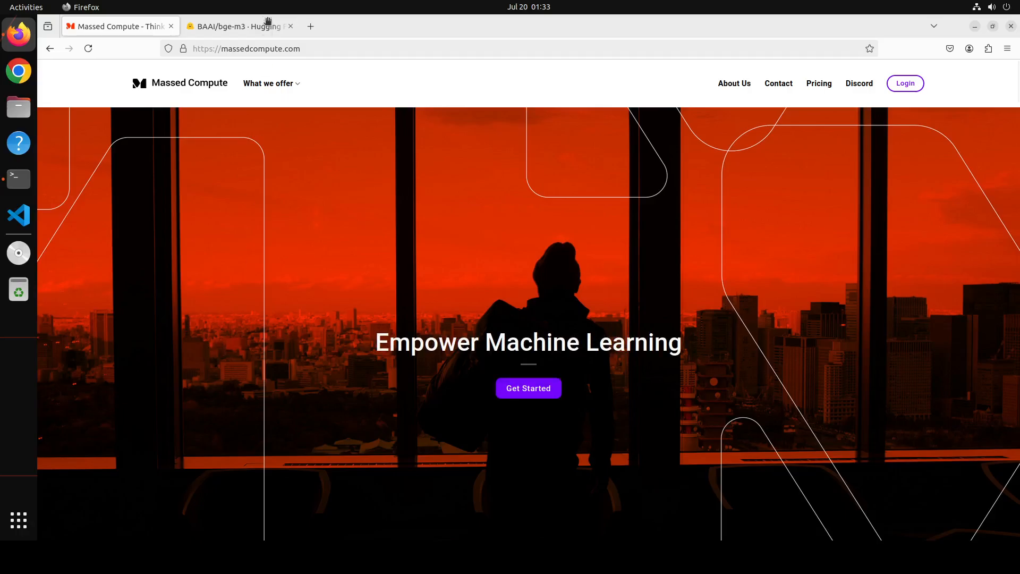
Switch back to the BAAI/bge-m3 model card on Hugging Face
click(234, 25)
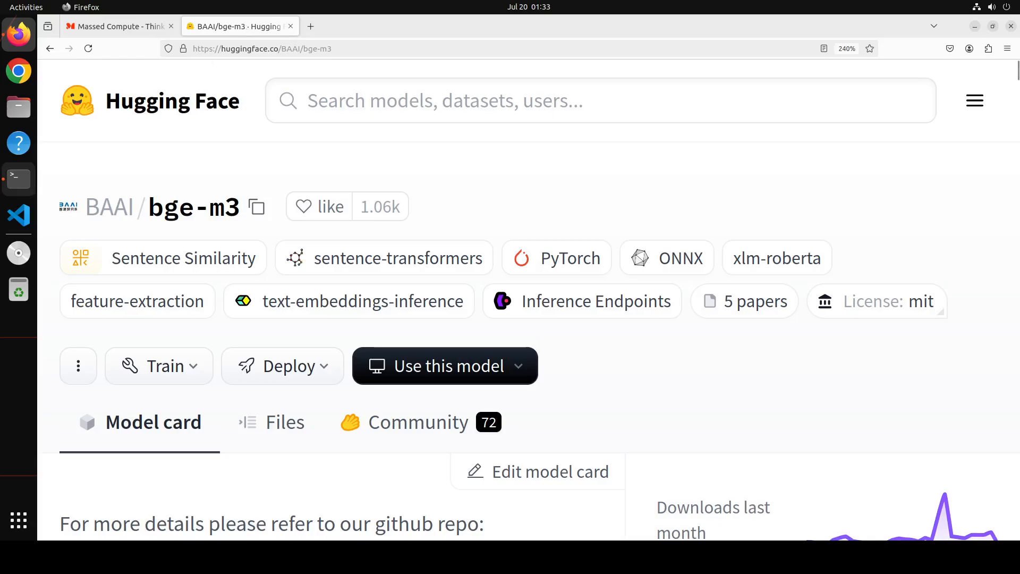
mouse_move(18, 178)
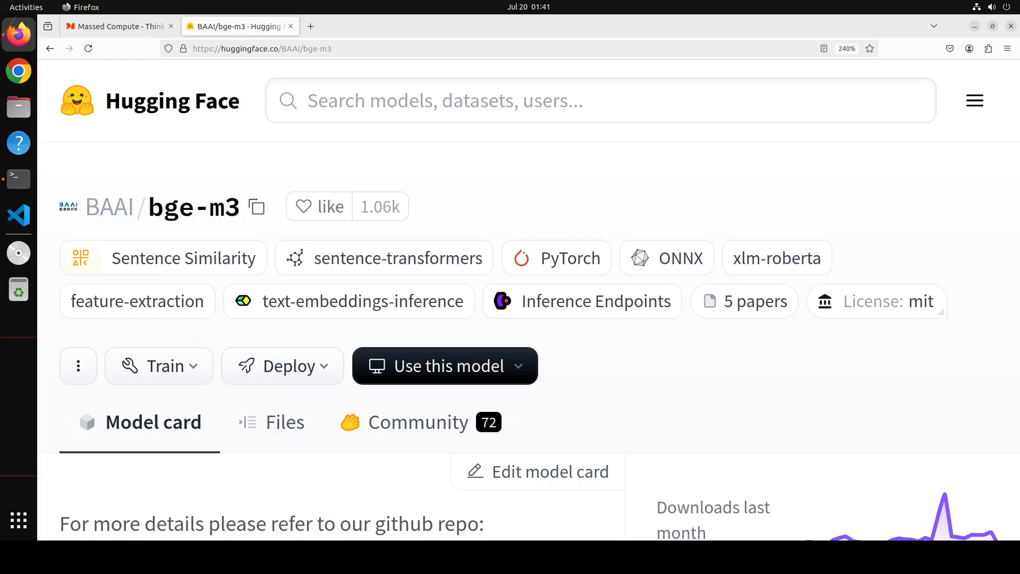
Run nvidia-smi, then create and activate a Python 3.11 conda environment named bgem3
click(18, 179)
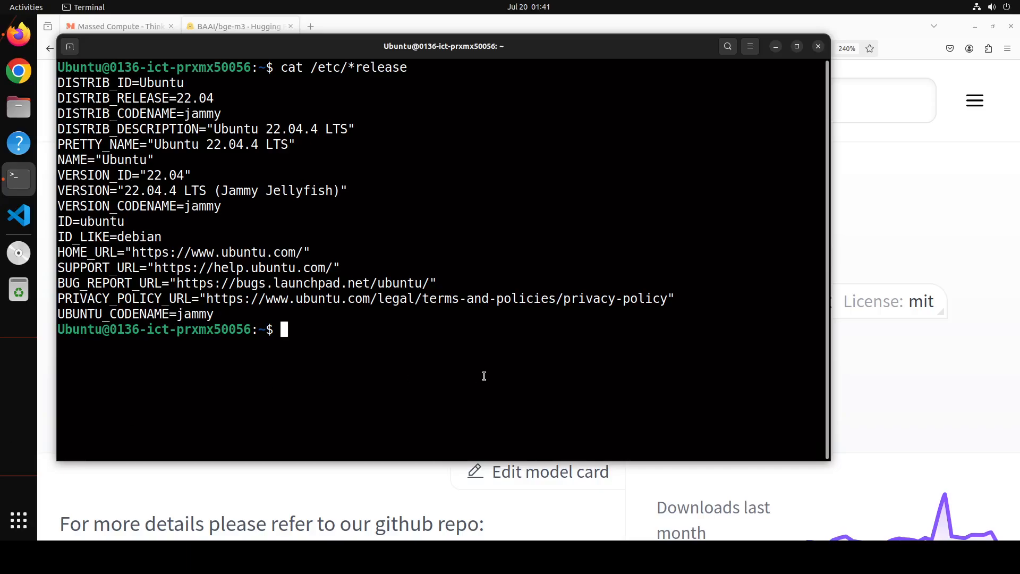
text(nvidia-smi)
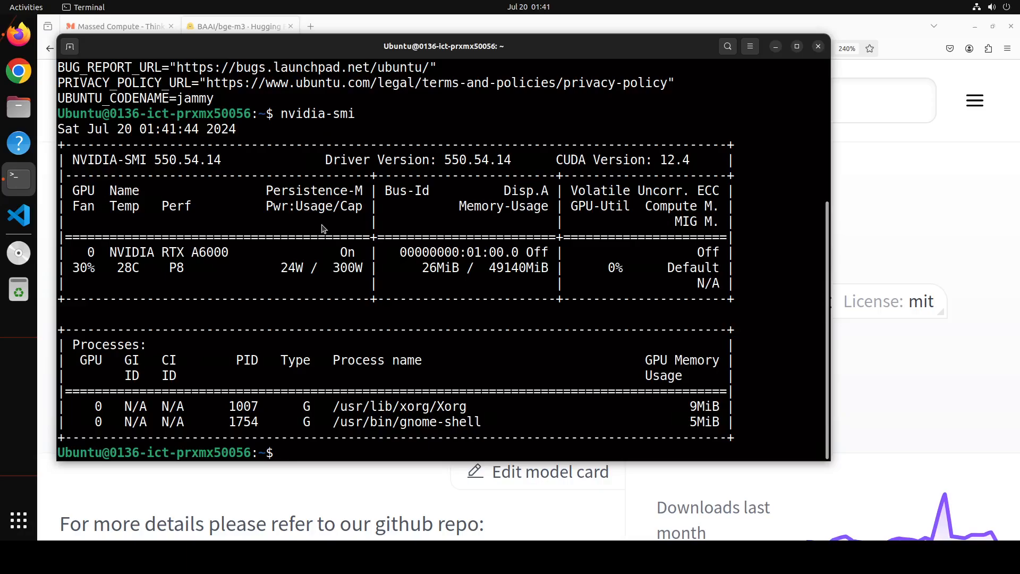
text(conda create -n bgem3 python=3.11 -y && conda activate bgem3)
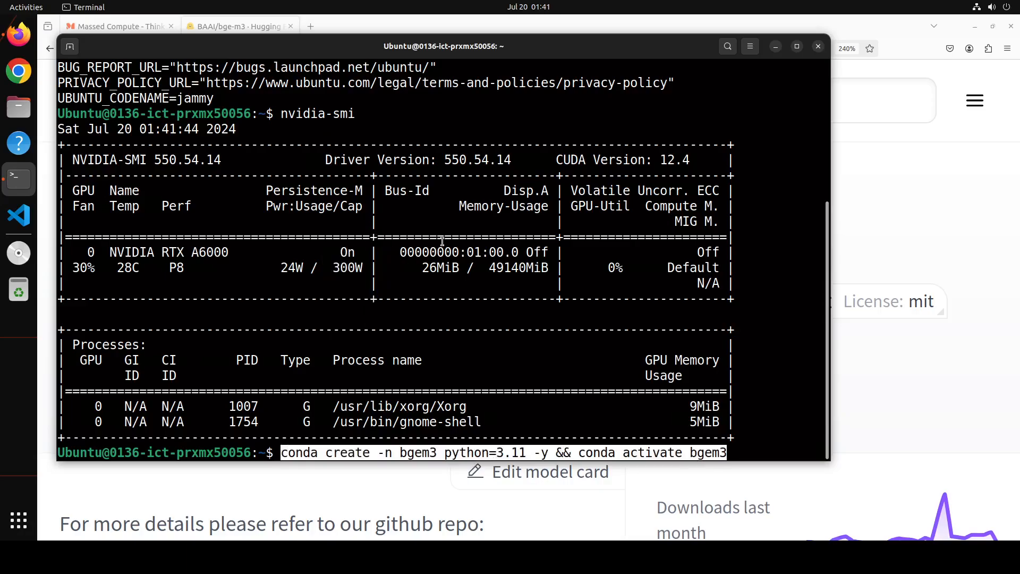
key(Return)
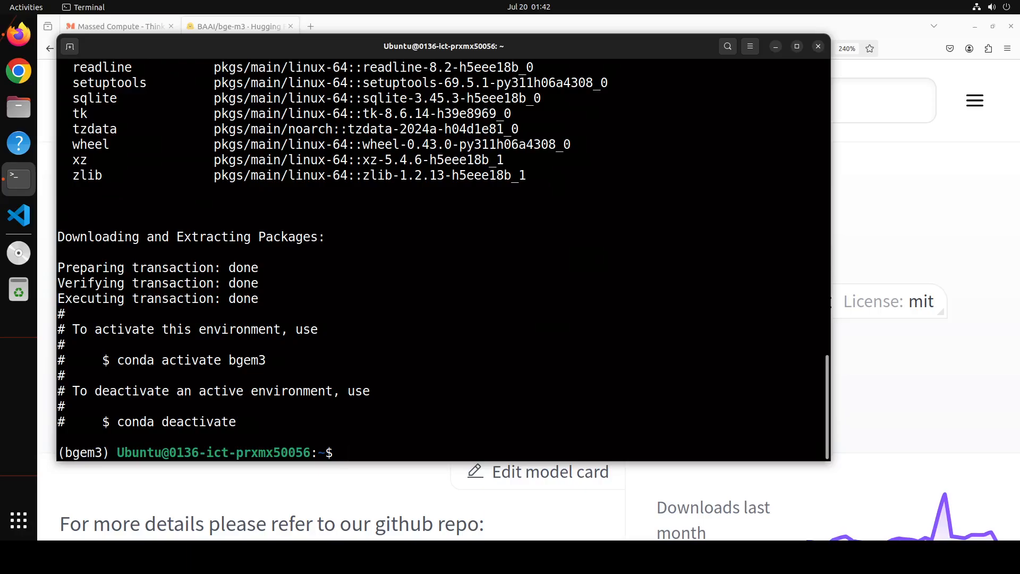
Paste and run the pip install for torch, transformers, accelerate and sentence_transformers
right_click(482, 247)
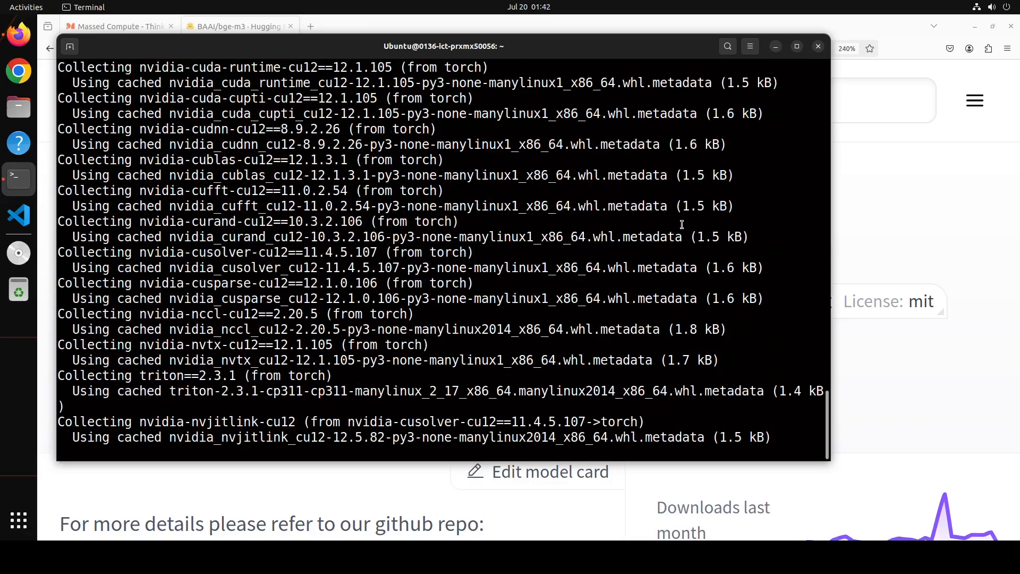
scroll(down, 3)
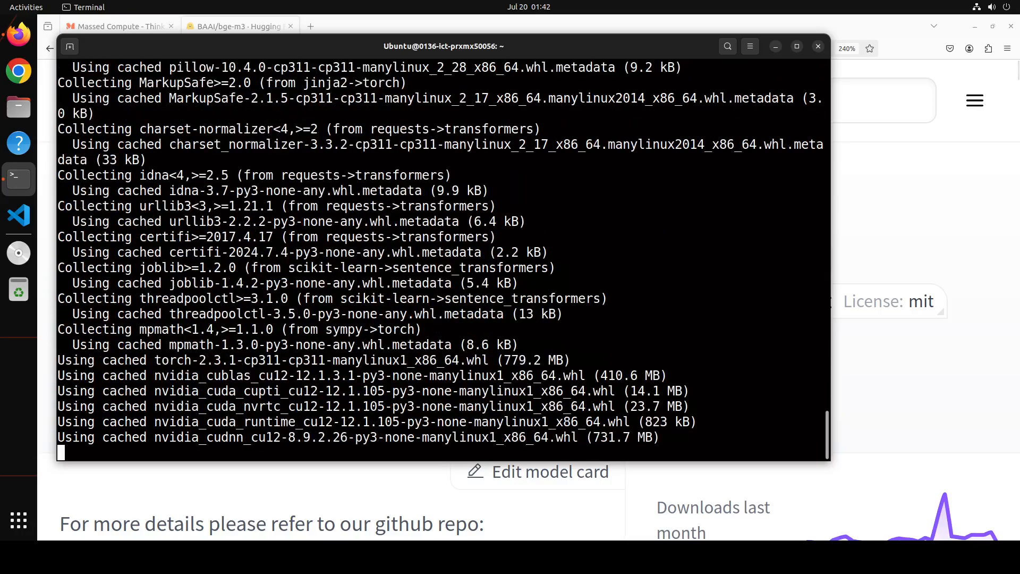
scroll(down, 3)
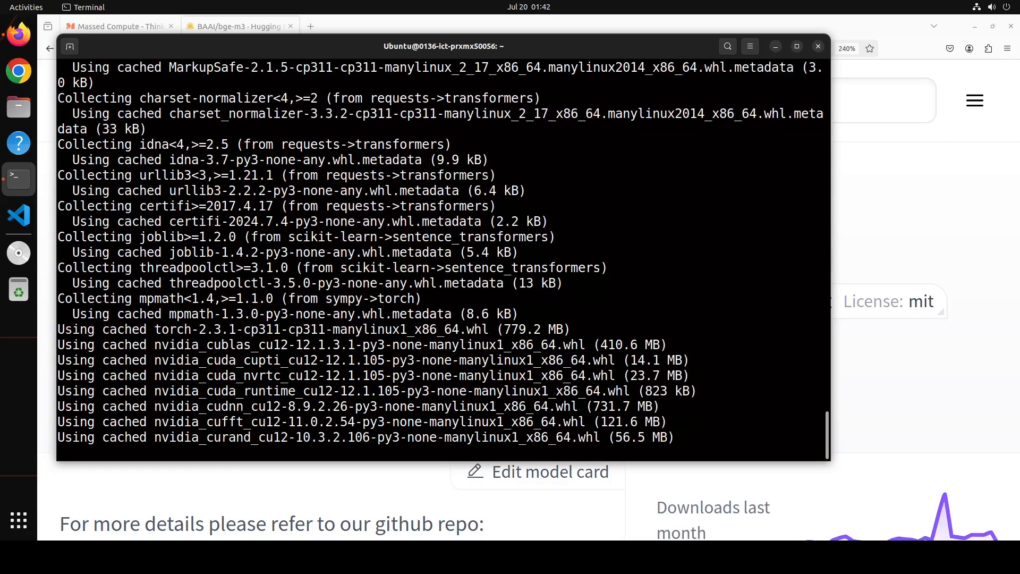
scroll(down, 3)
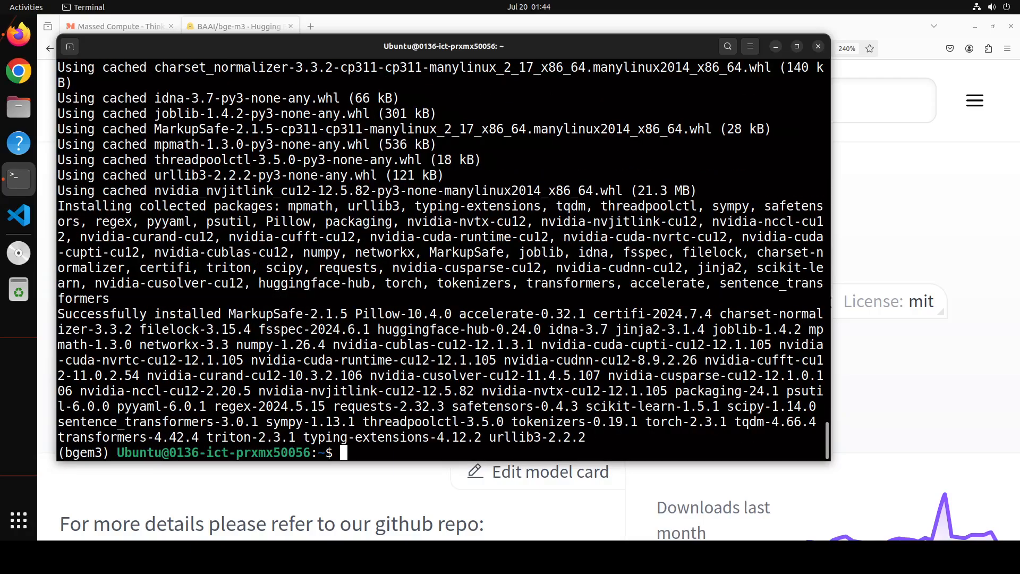
Clear the terminal, paste and run the Jupyter install and notebook launch commands
text(cl)
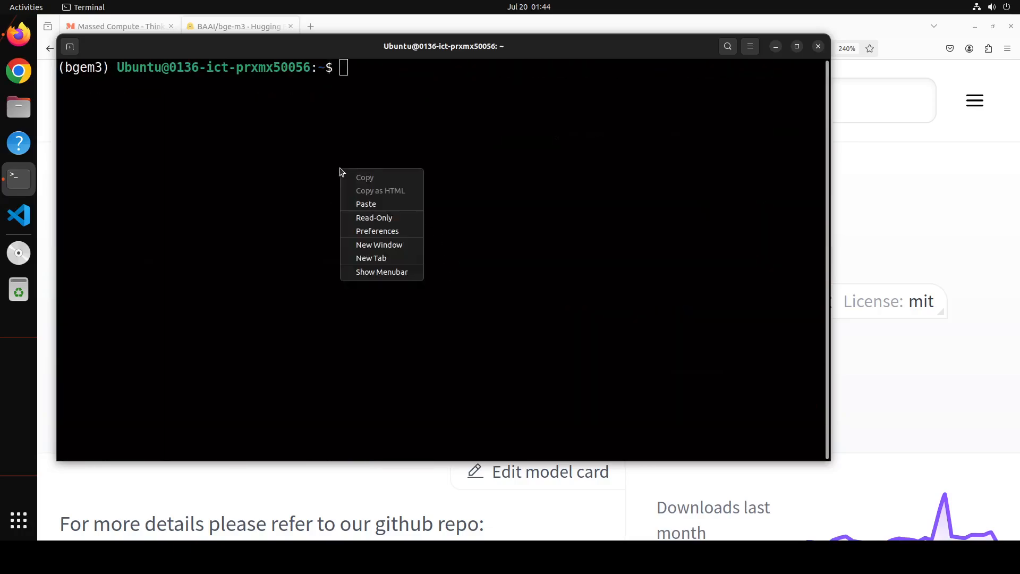
click(366, 204)
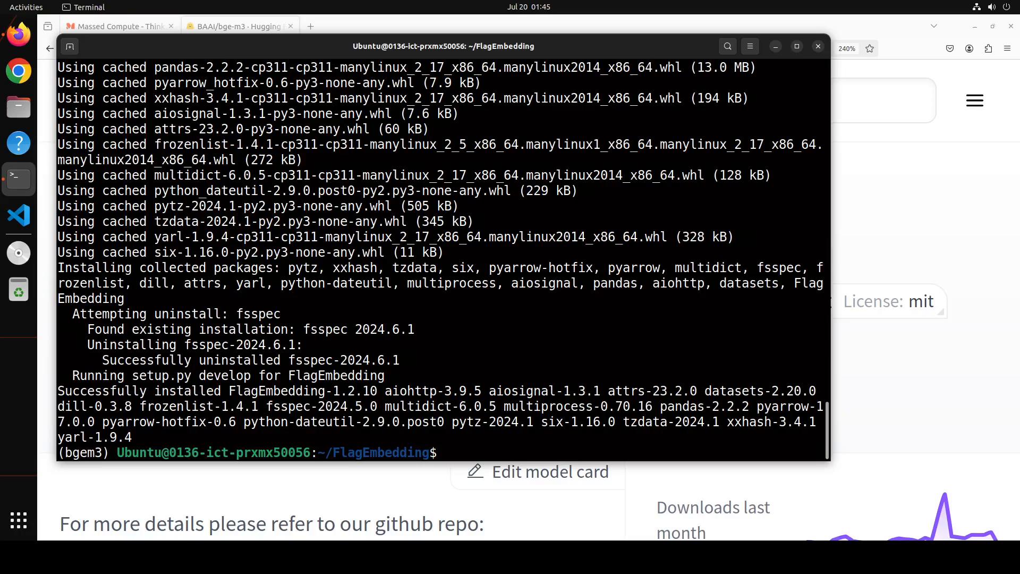
right_click(564, 311)
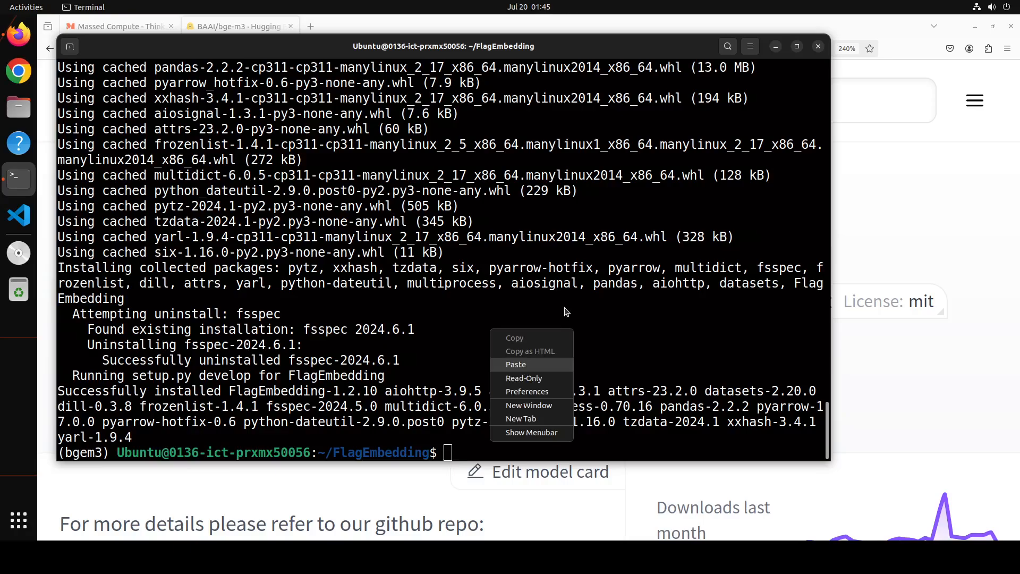
click(516, 365)
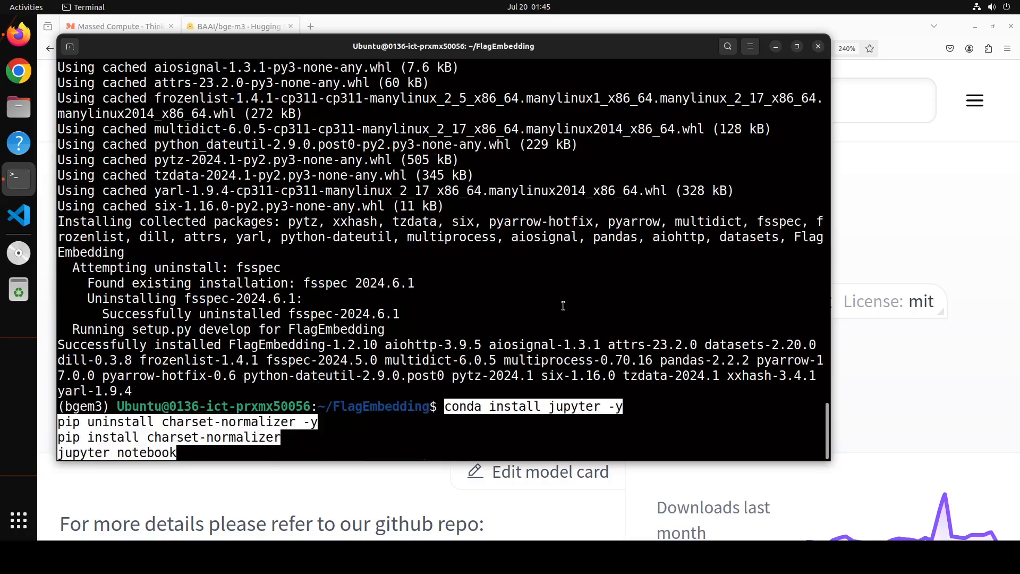
key(Return)
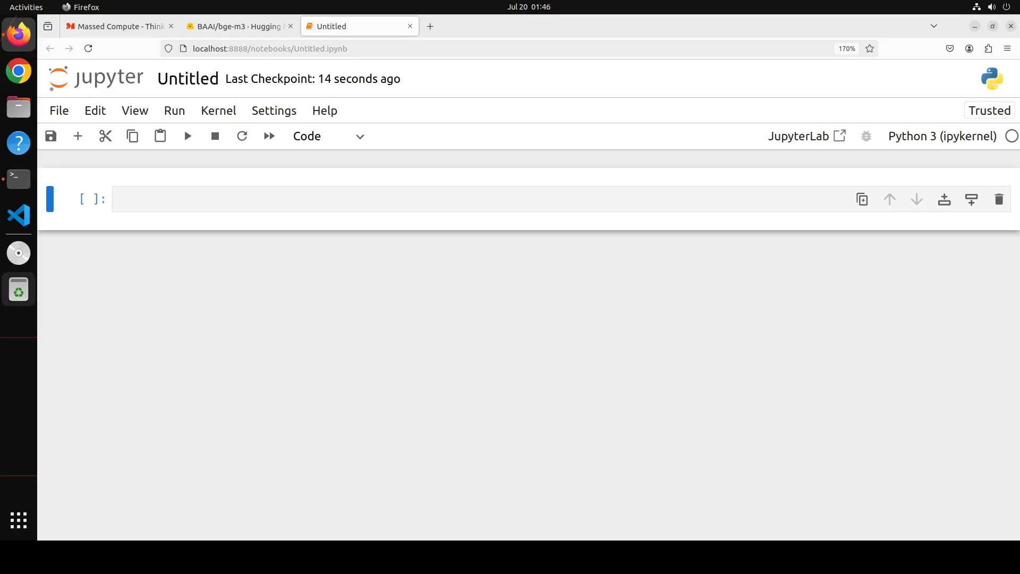
Paste the BGEM3FlagModel dense similarity snippet into the first cell and run it, watching the model download
click(261, 199)
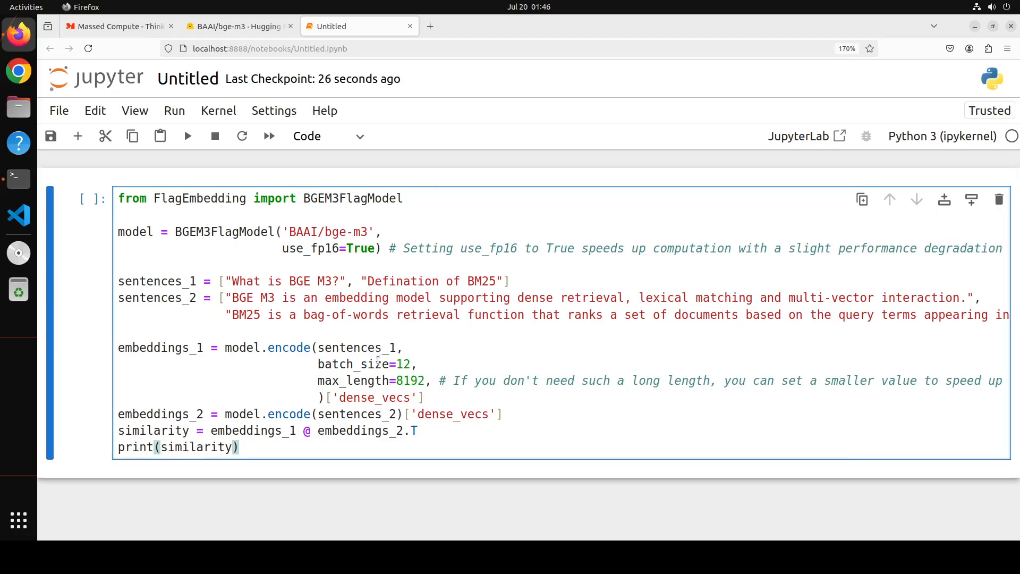
double_click(371, 397)
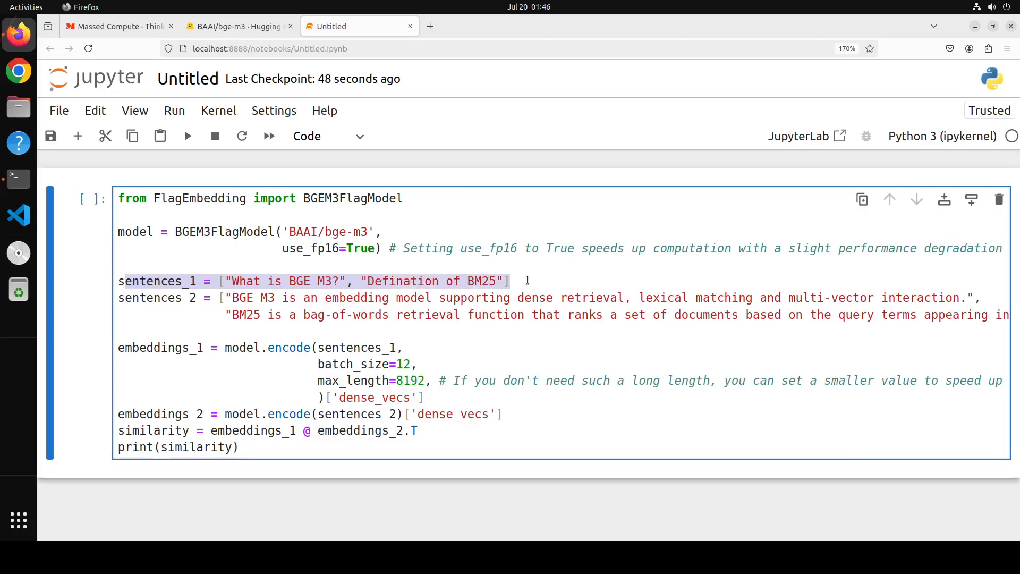
click(257, 315)
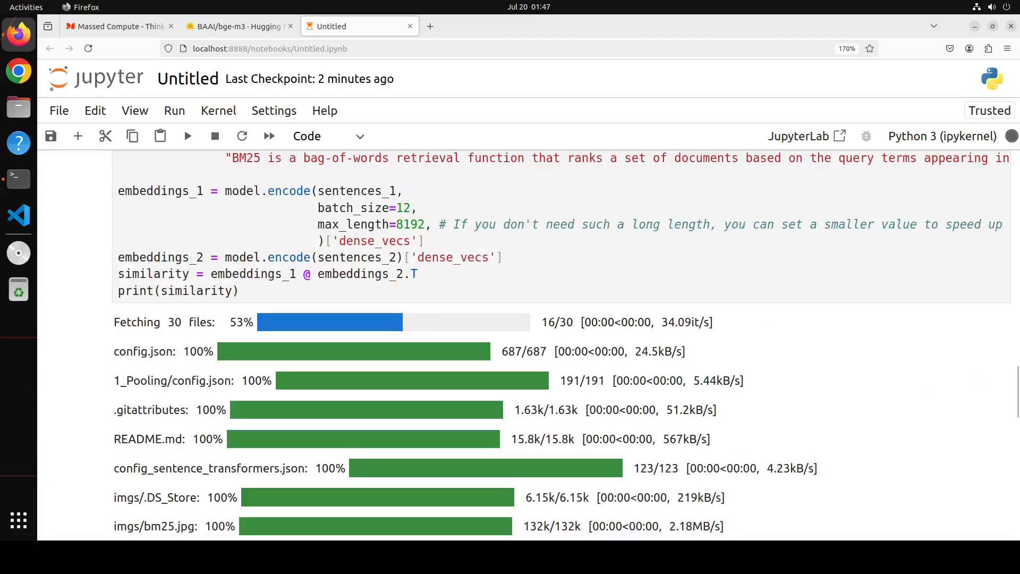
scroll(down, 3)
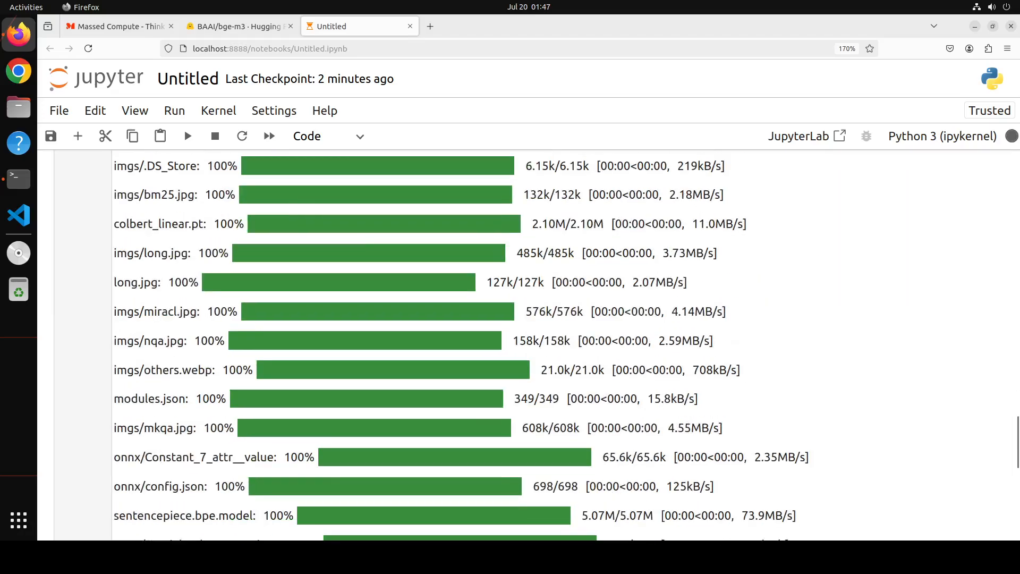
scroll(down, 3)
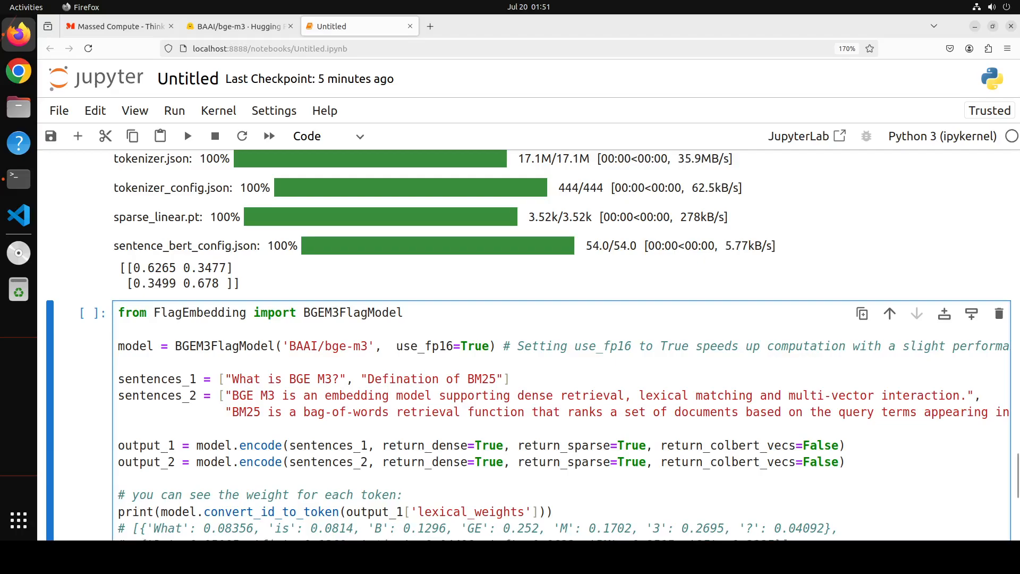
click(182, 312)
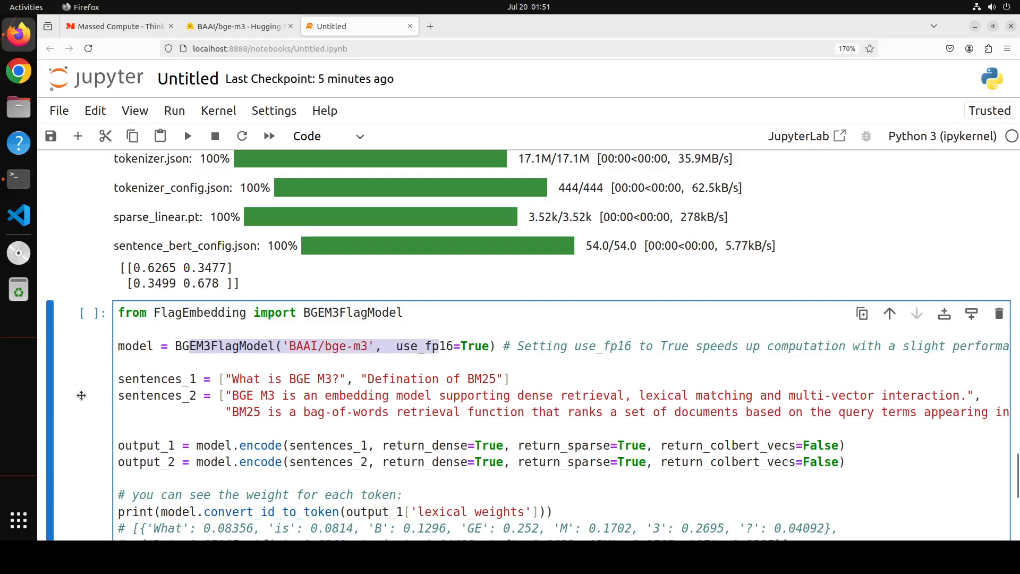
scroll(down, 3)
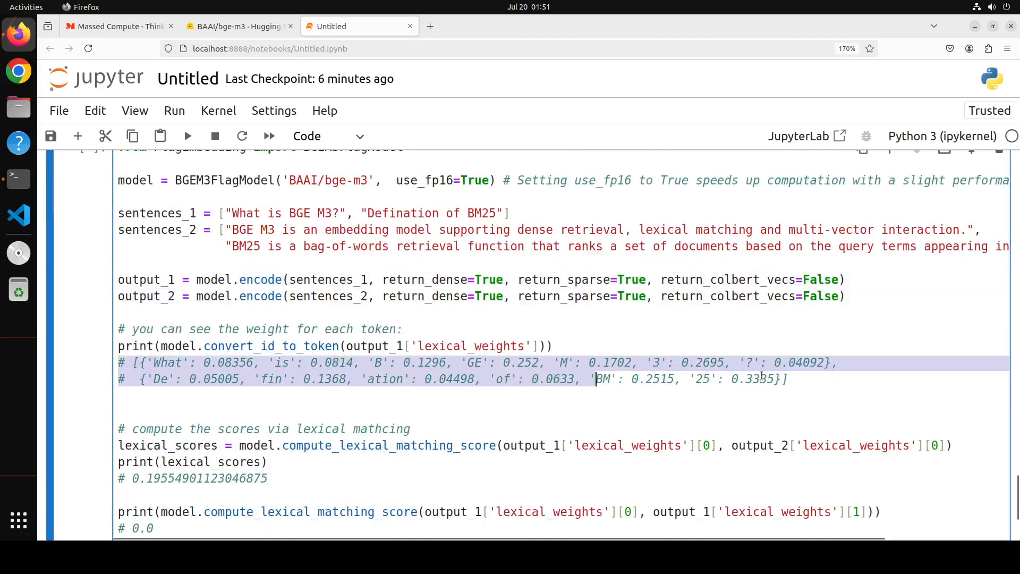
click(787, 378)
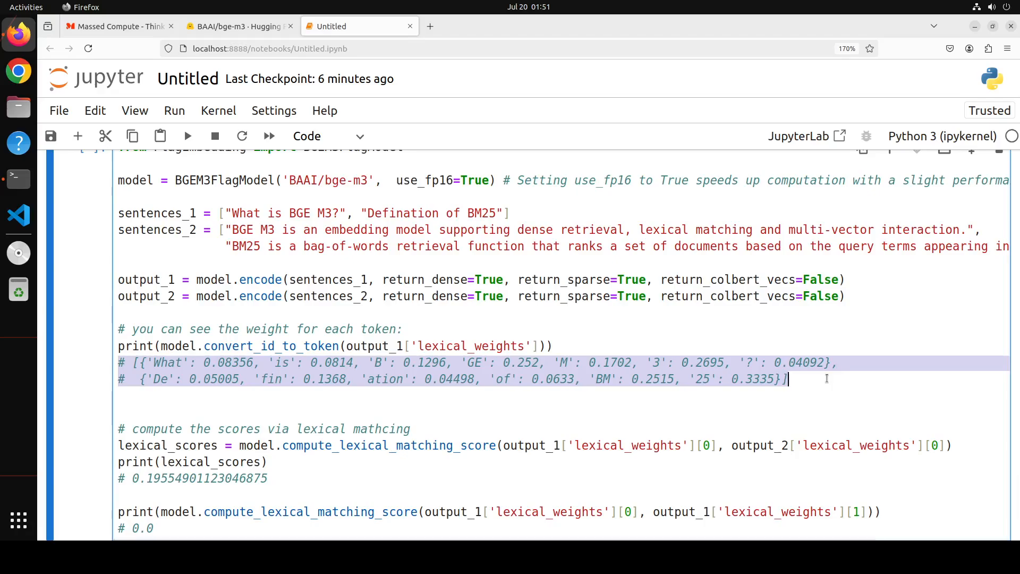
mouse_move(510, 371)
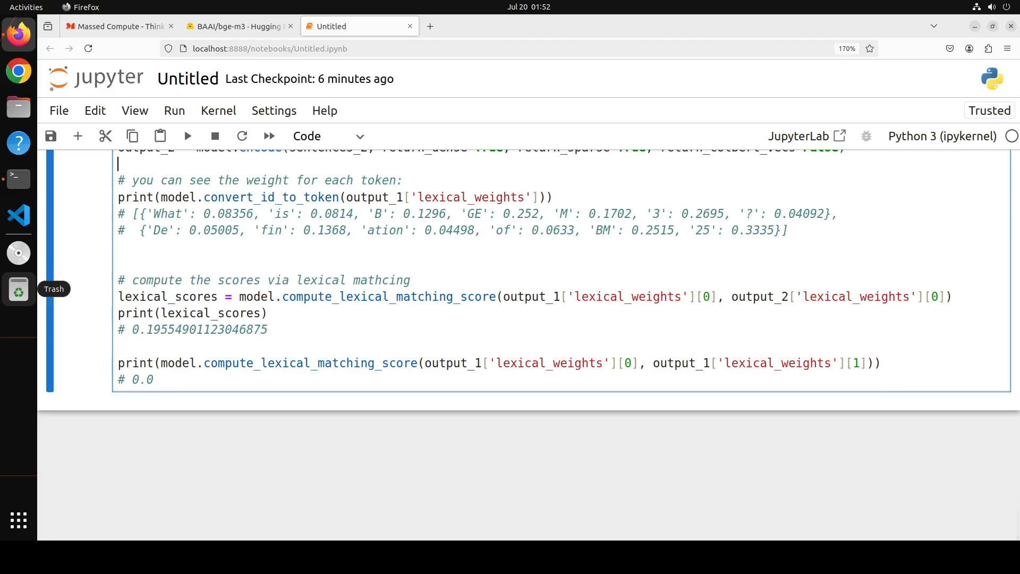
click(187, 136)
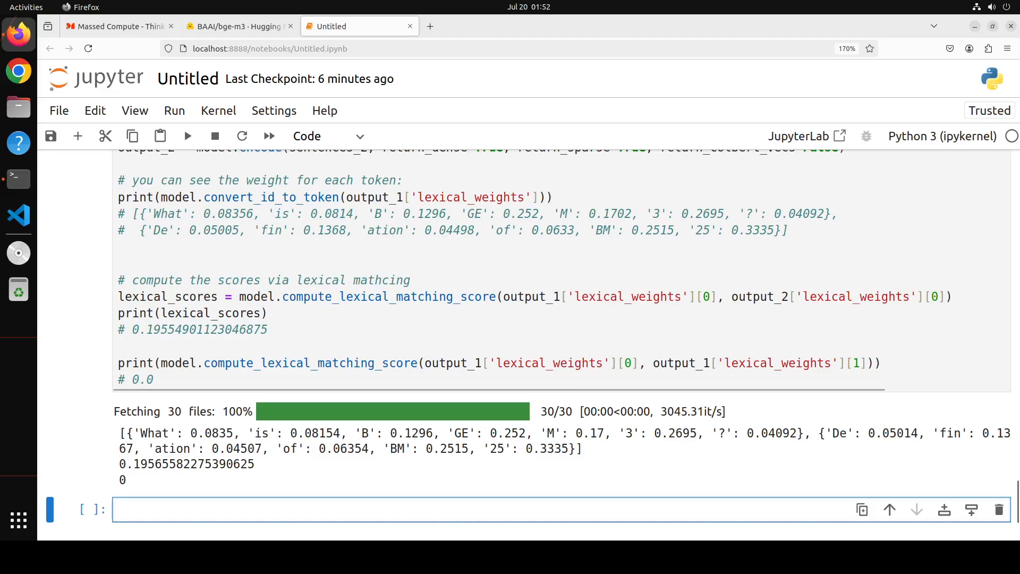
click(261, 509)
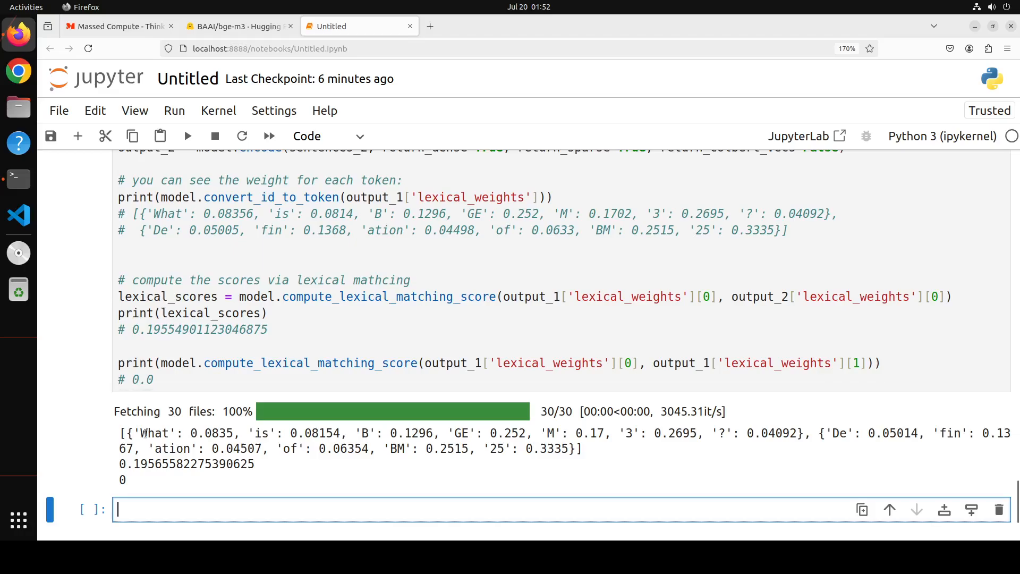
drag(140, 434, 468, 434)
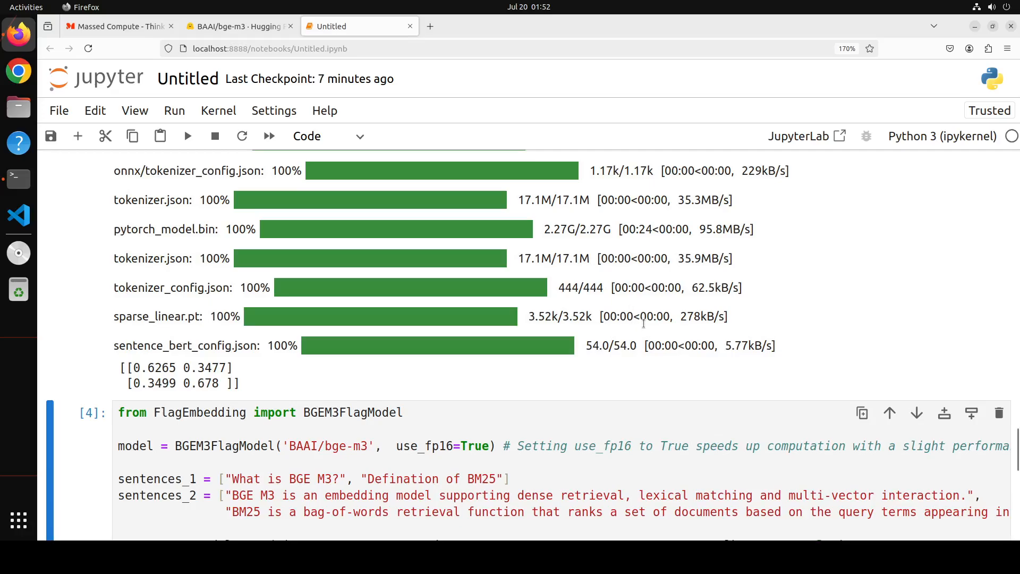
mouse_move(573, 382)
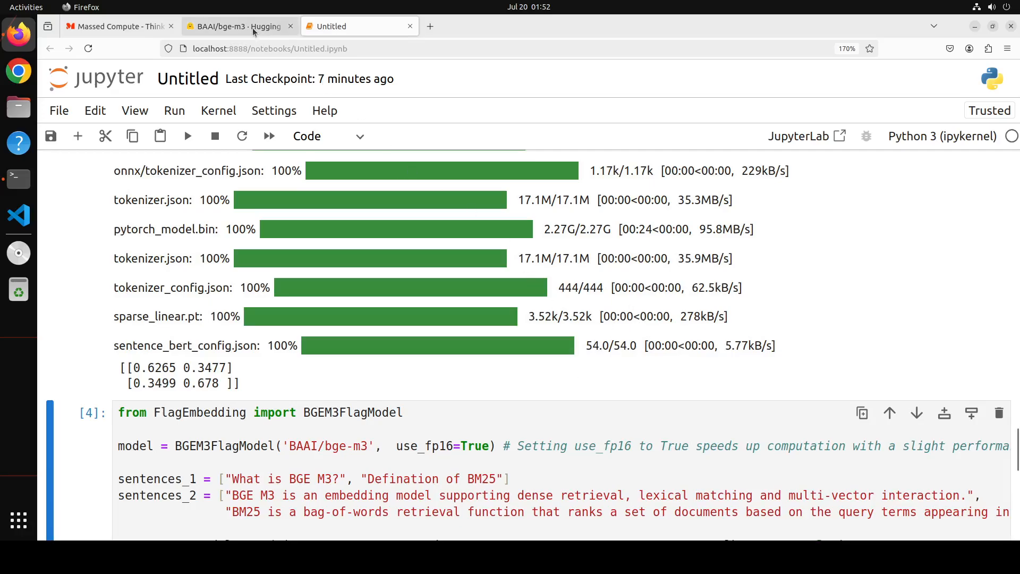
Switch back to the BAAI/bge-m3 model card on Hugging Face
click(234, 26)
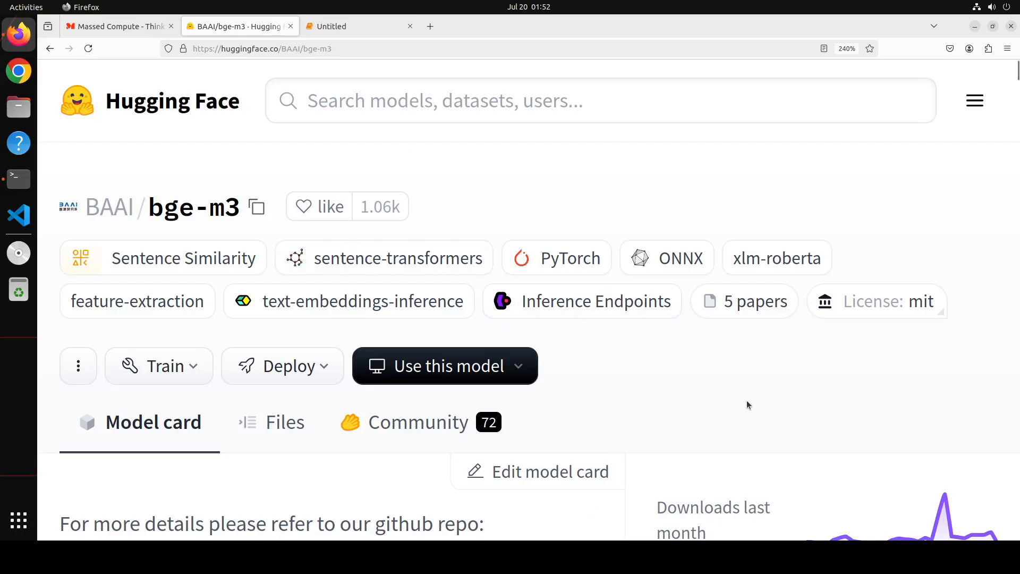
mouse_move(759, 378)
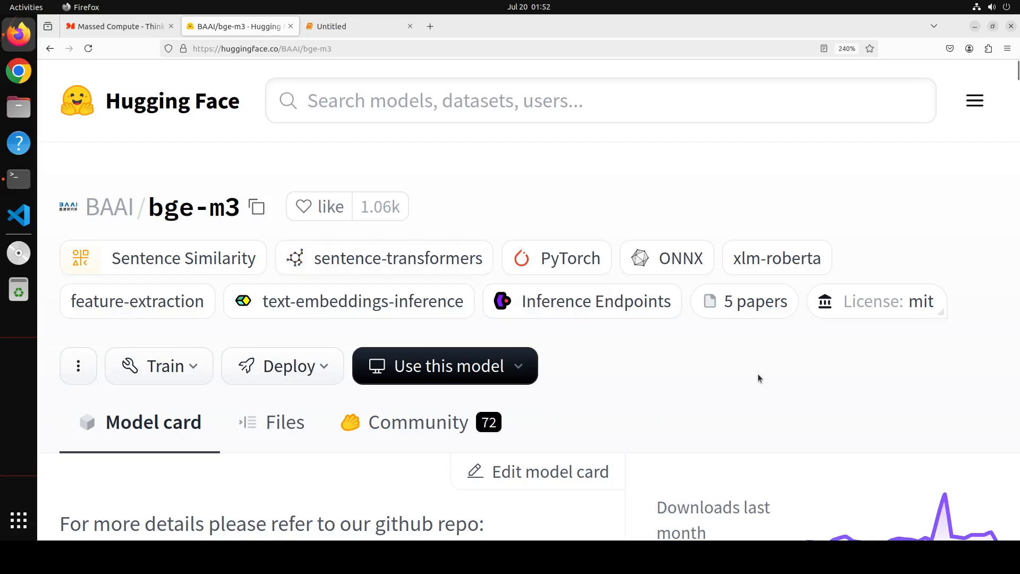
mouse_move(656, 437)
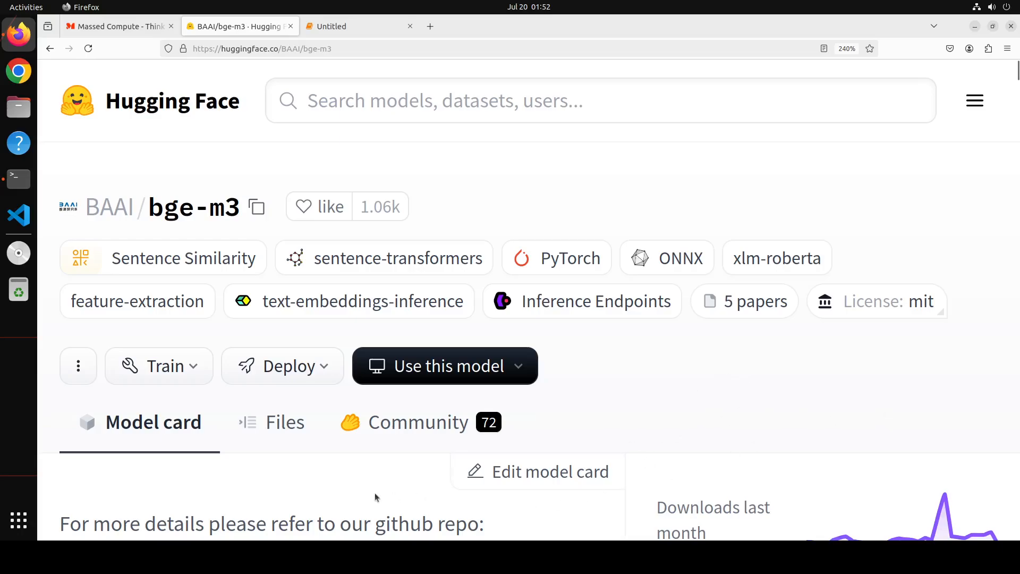
mouse_move(671, 395)
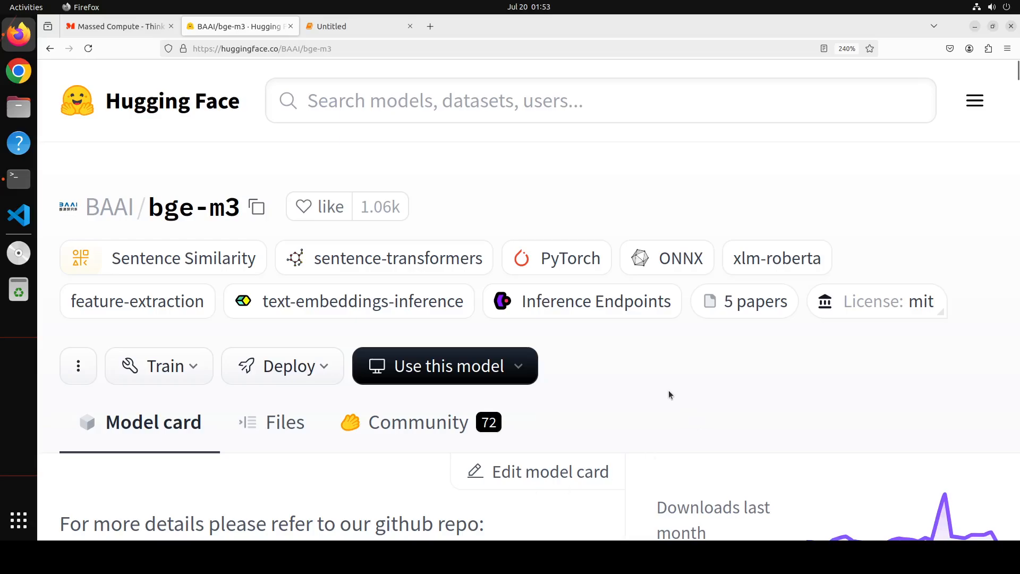
mouse_move(671, 392)
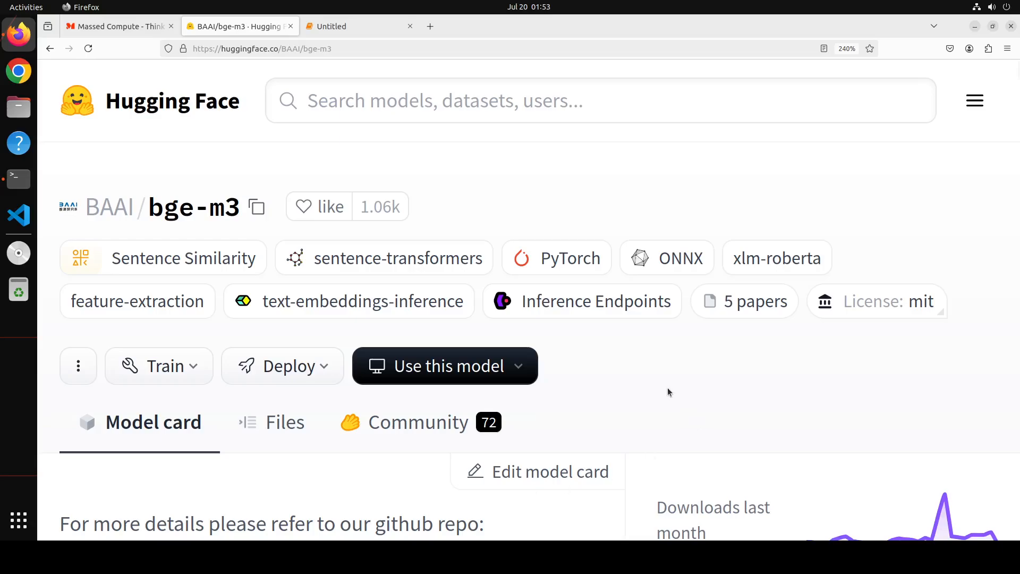
mouse_move(644, 390)
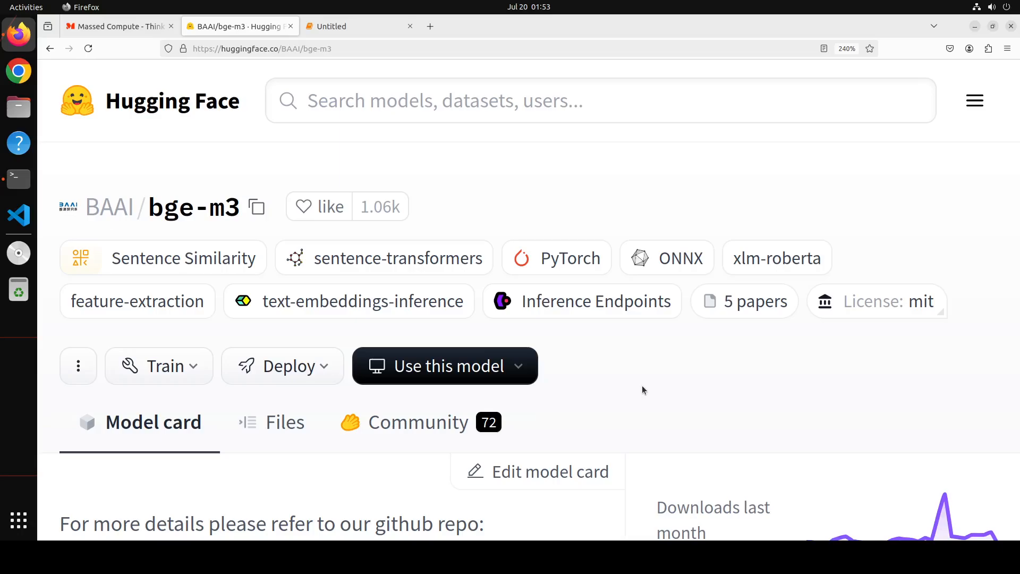
mouse_move(671, 164)
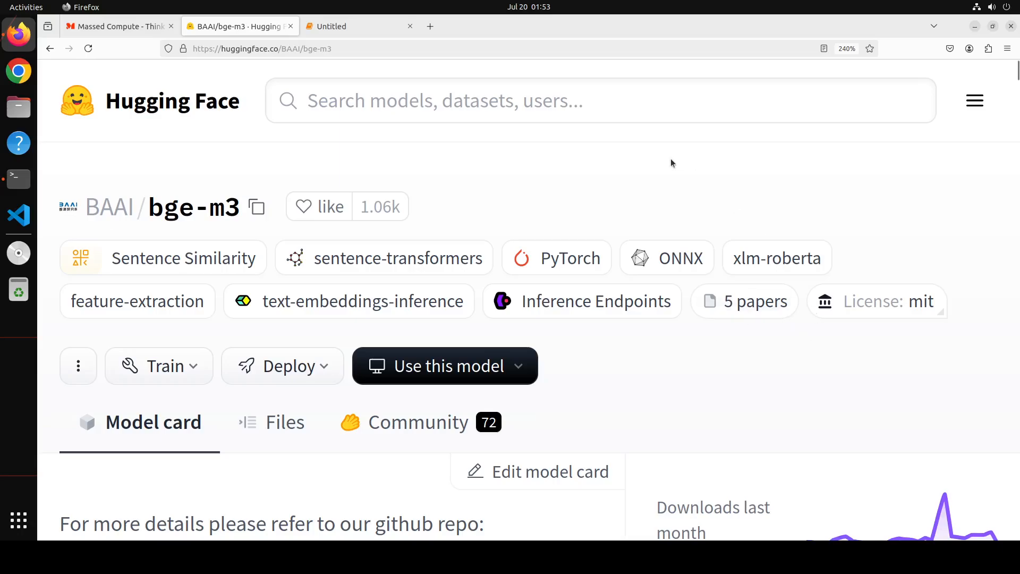